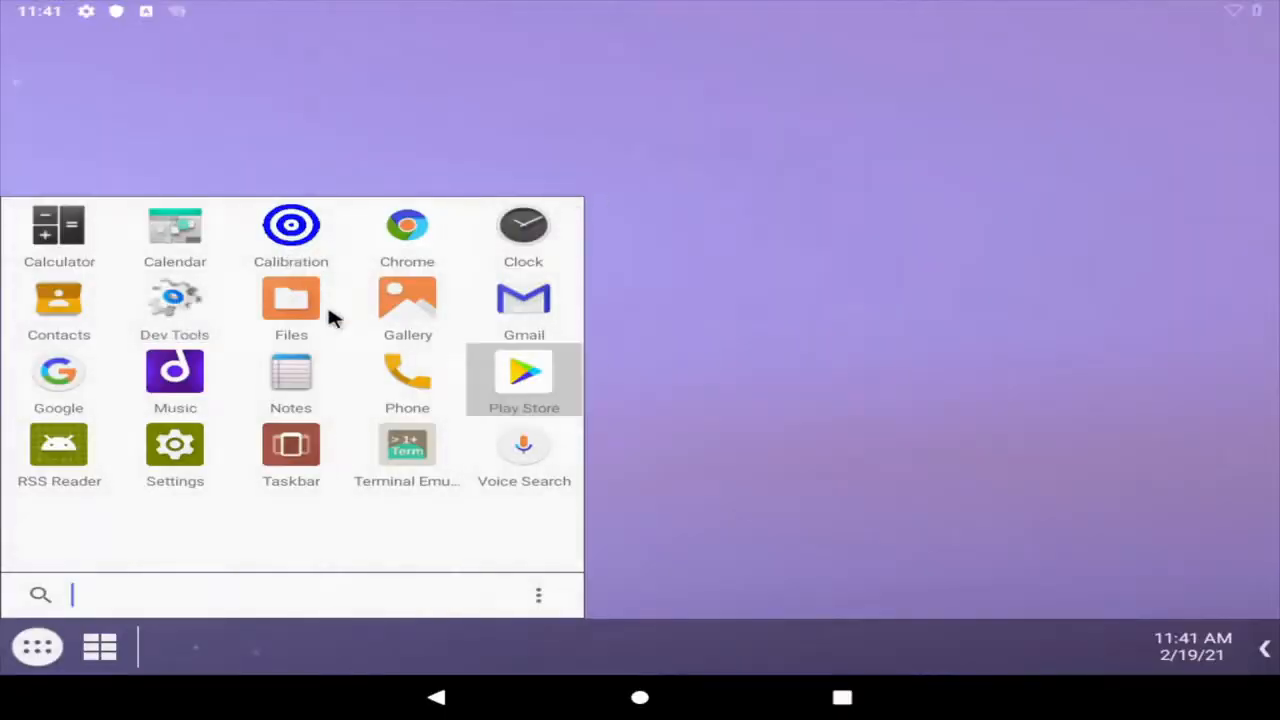
pyautogui.moveTo(518, 340)
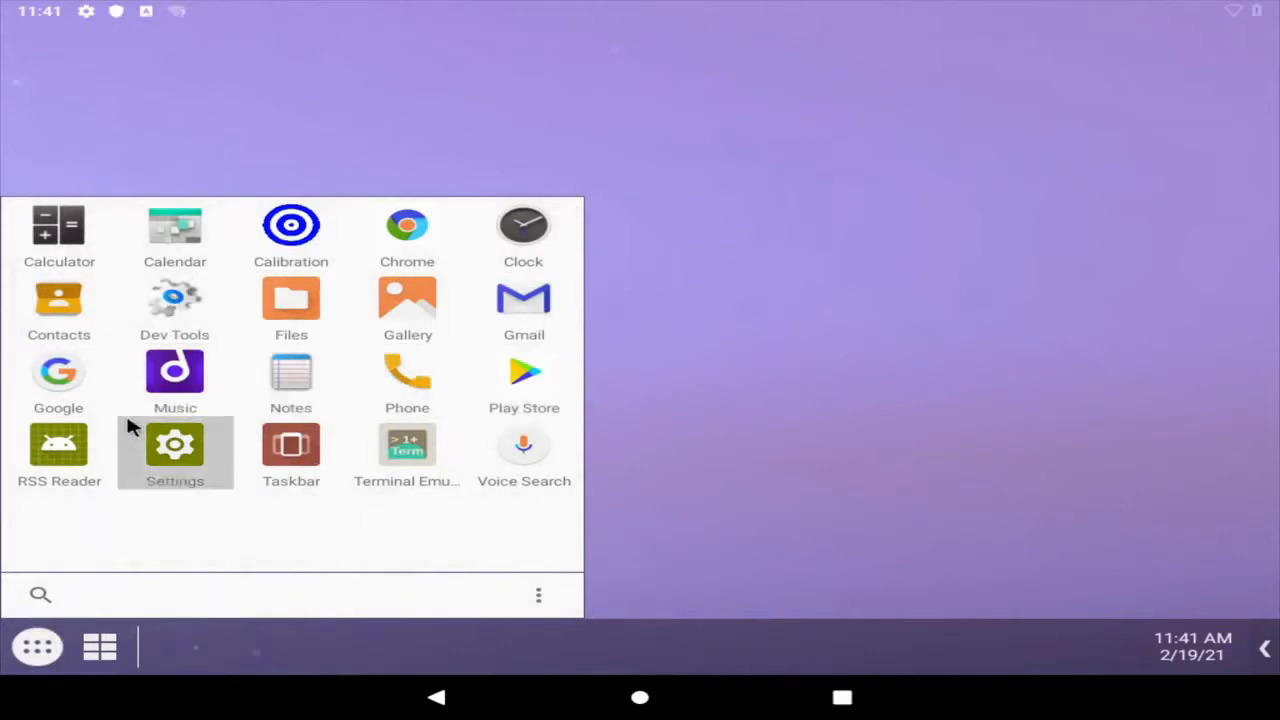
# Switch on Color inversion under Settings > Accessibility, then close the Settings window.
pyautogui.click(175, 453)
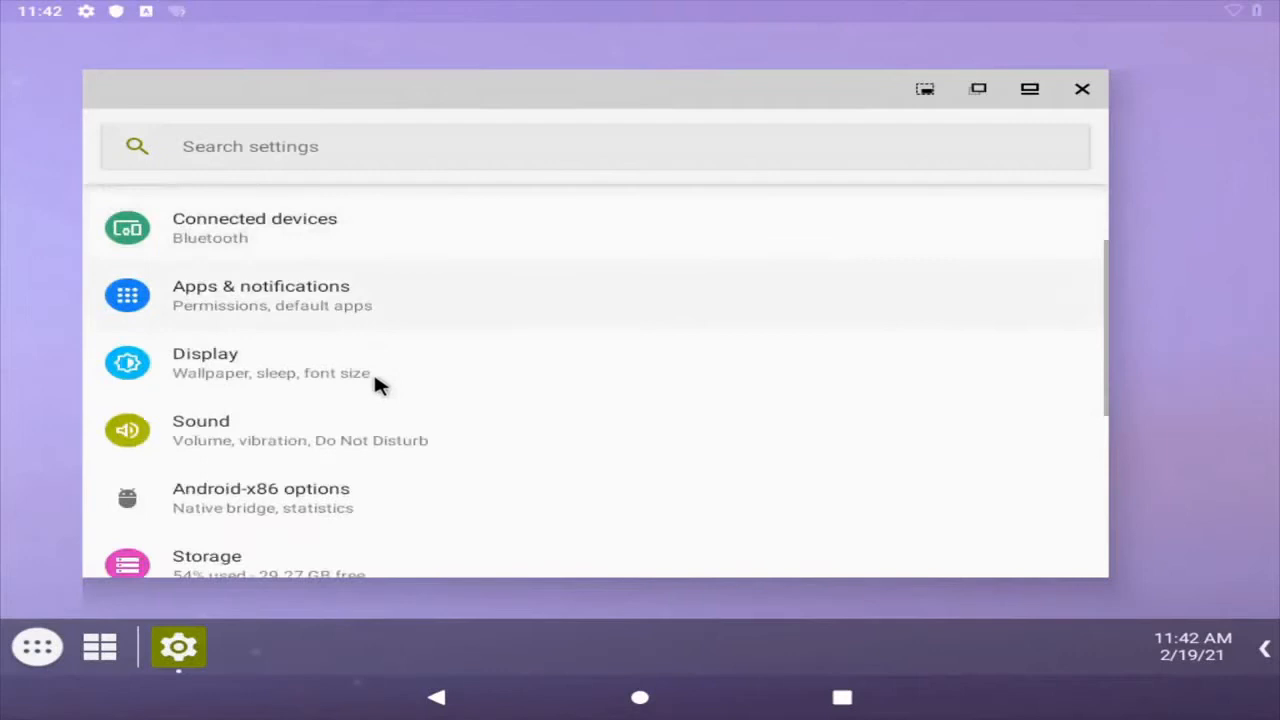
pyautogui.scroll(-3)
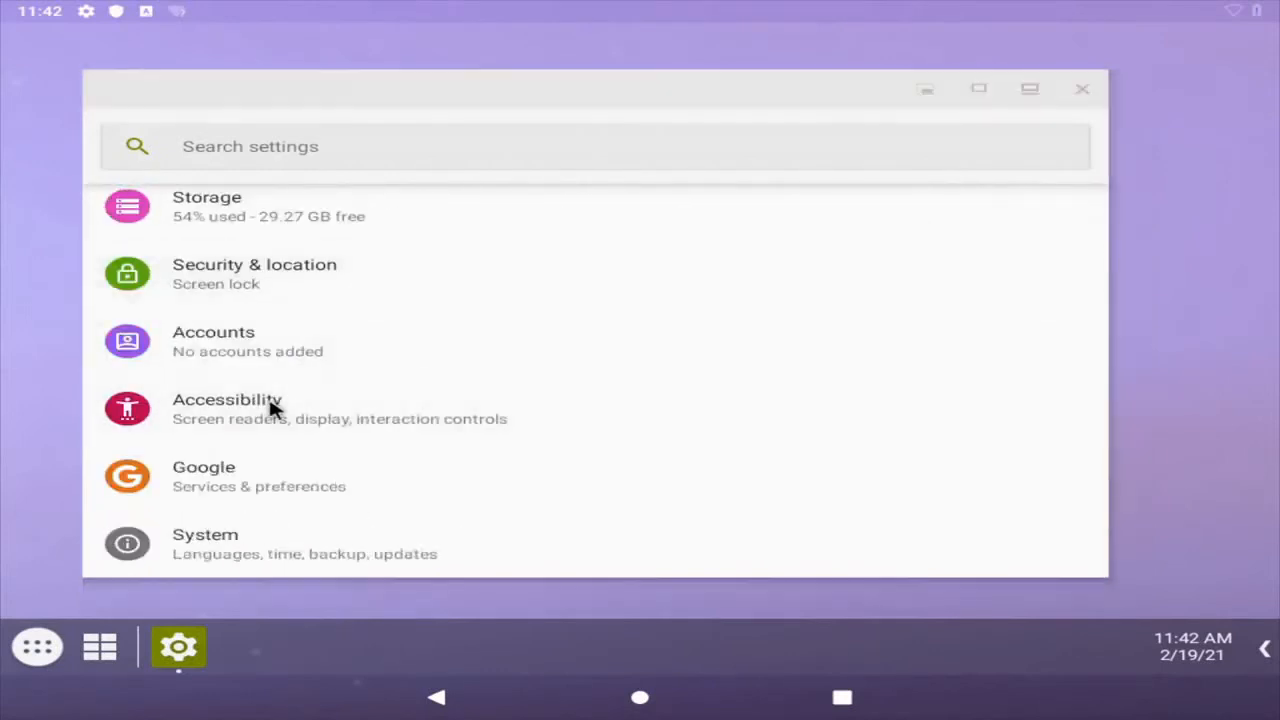
pyautogui.click(227, 408)
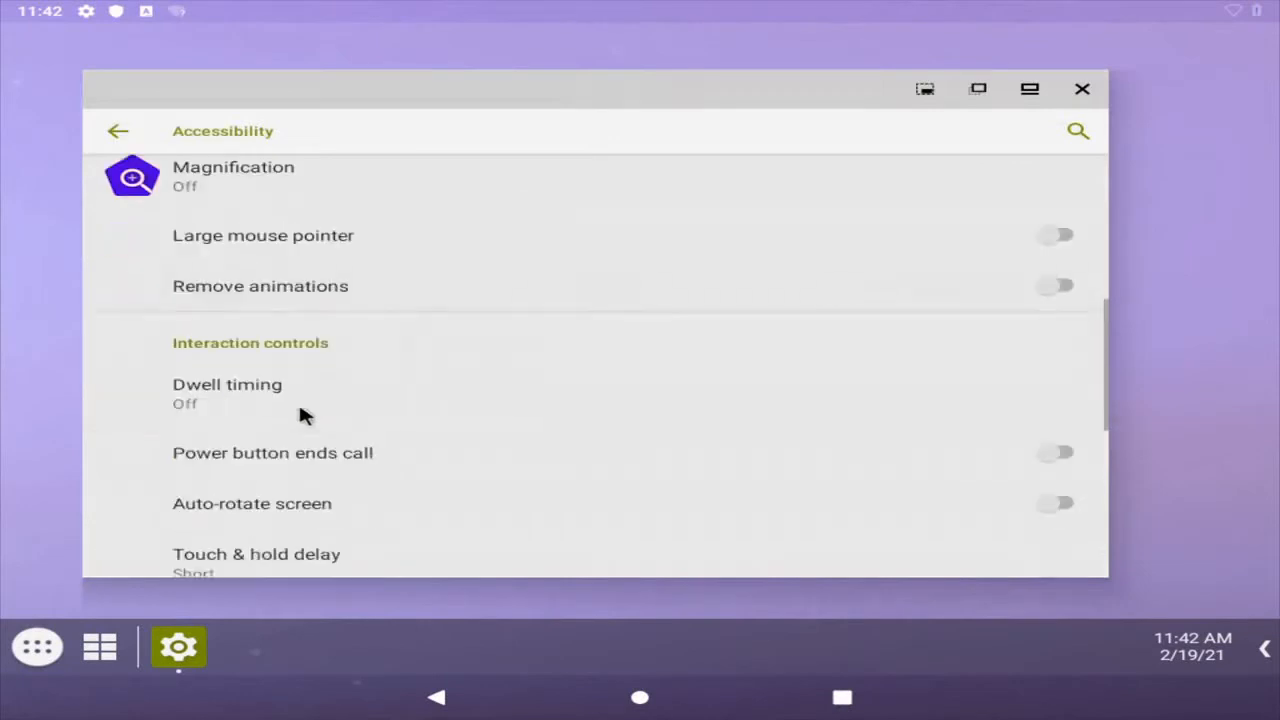
pyautogui.scroll(-3)
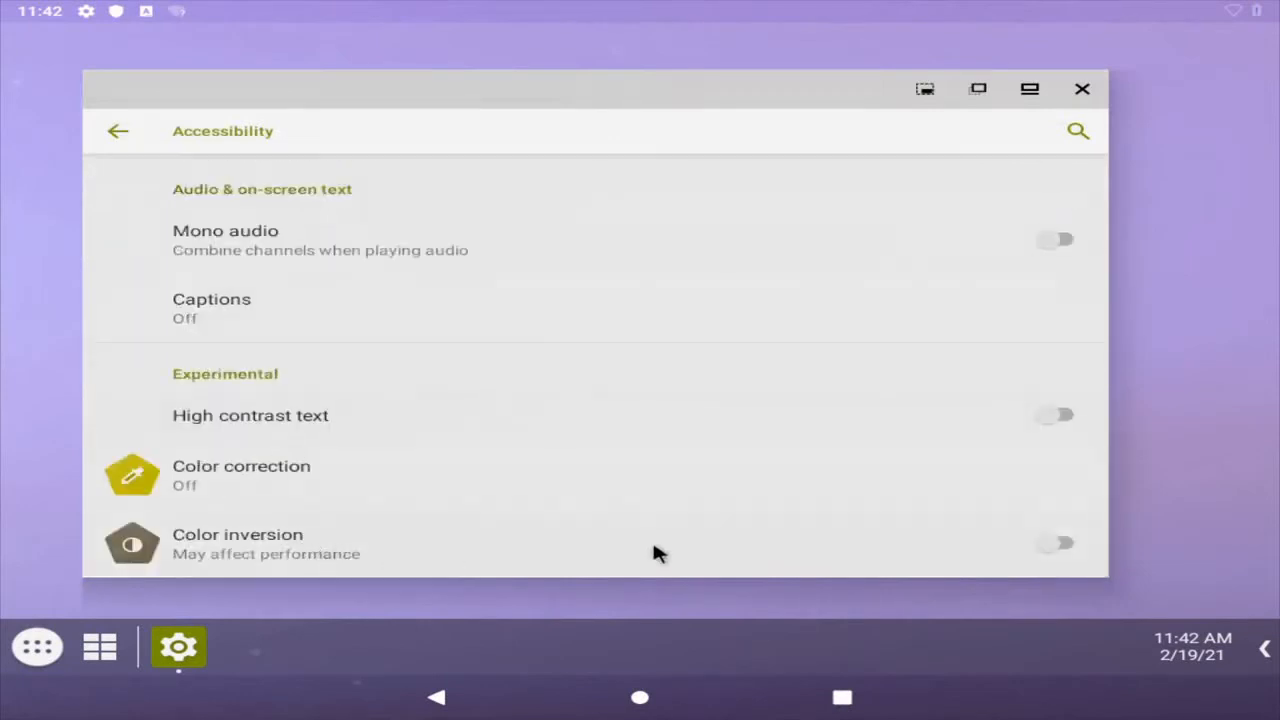
pyautogui.click(1057, 543)
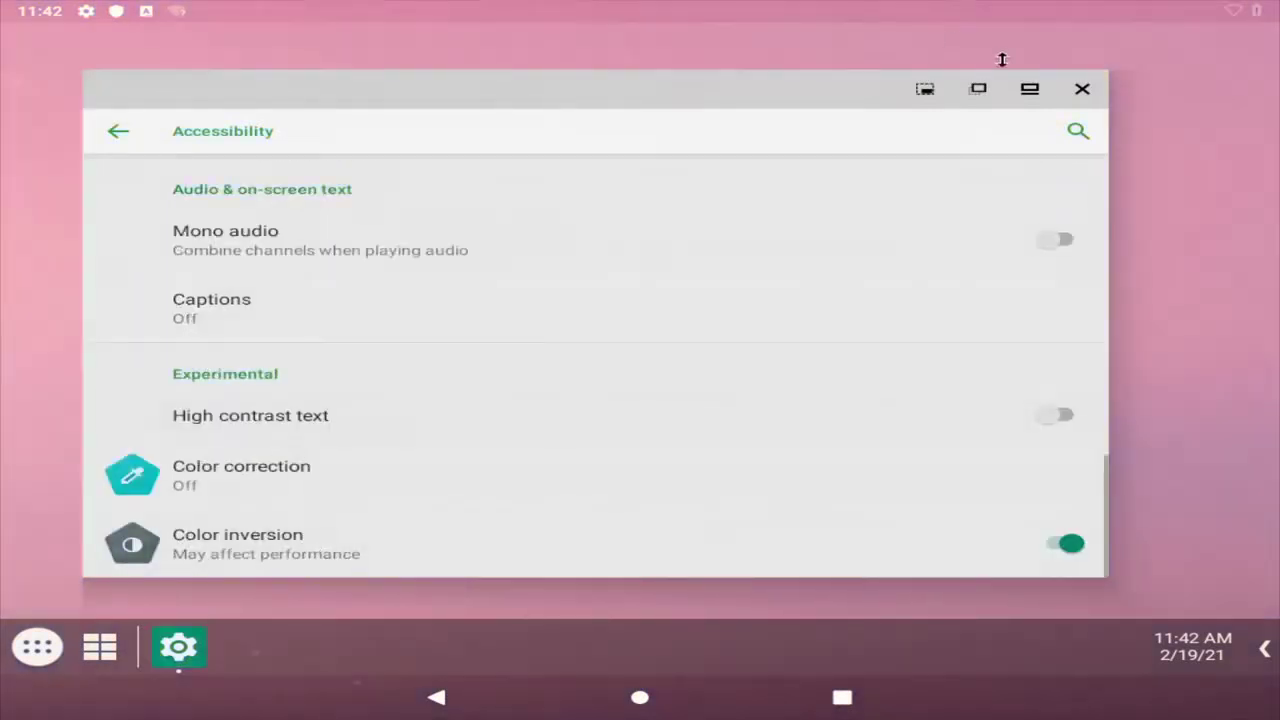
pyautogui.click(37, 646)
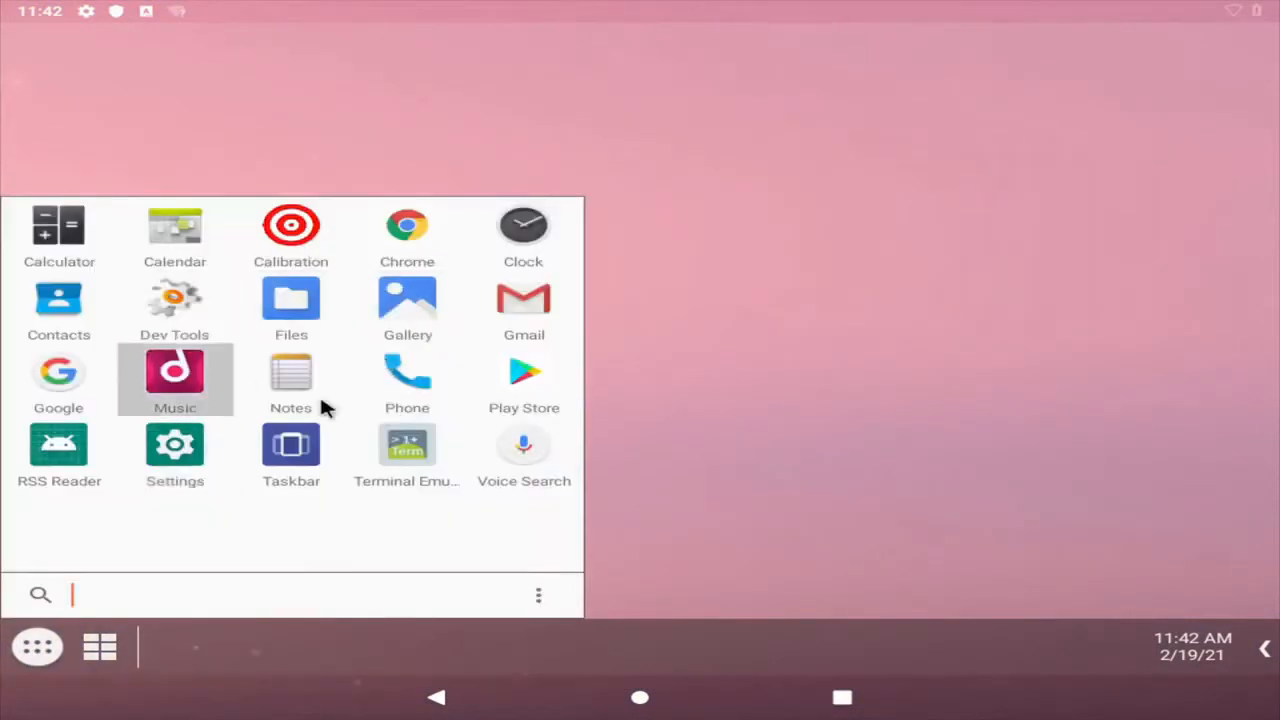
pyautogui.moveTo(745, 360)
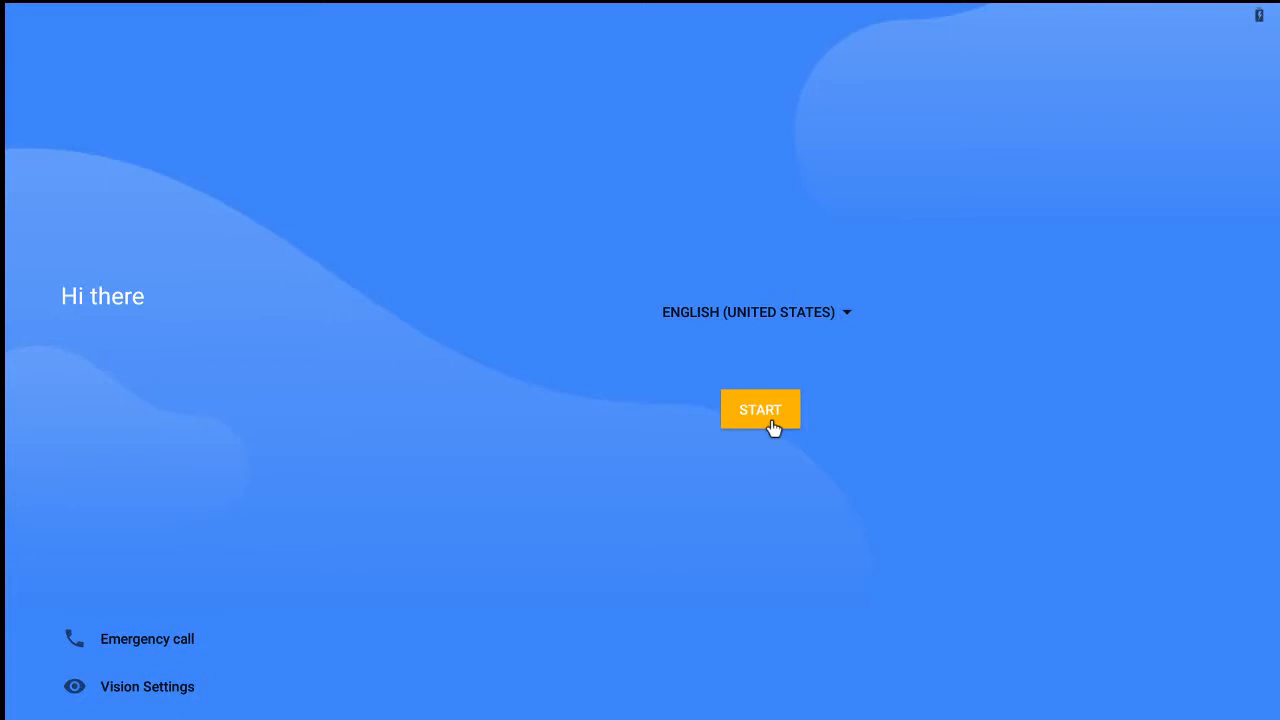
# Keep English (United States) on the 'Hi there' screen and start setup.
pyautogui.click(760, 409)
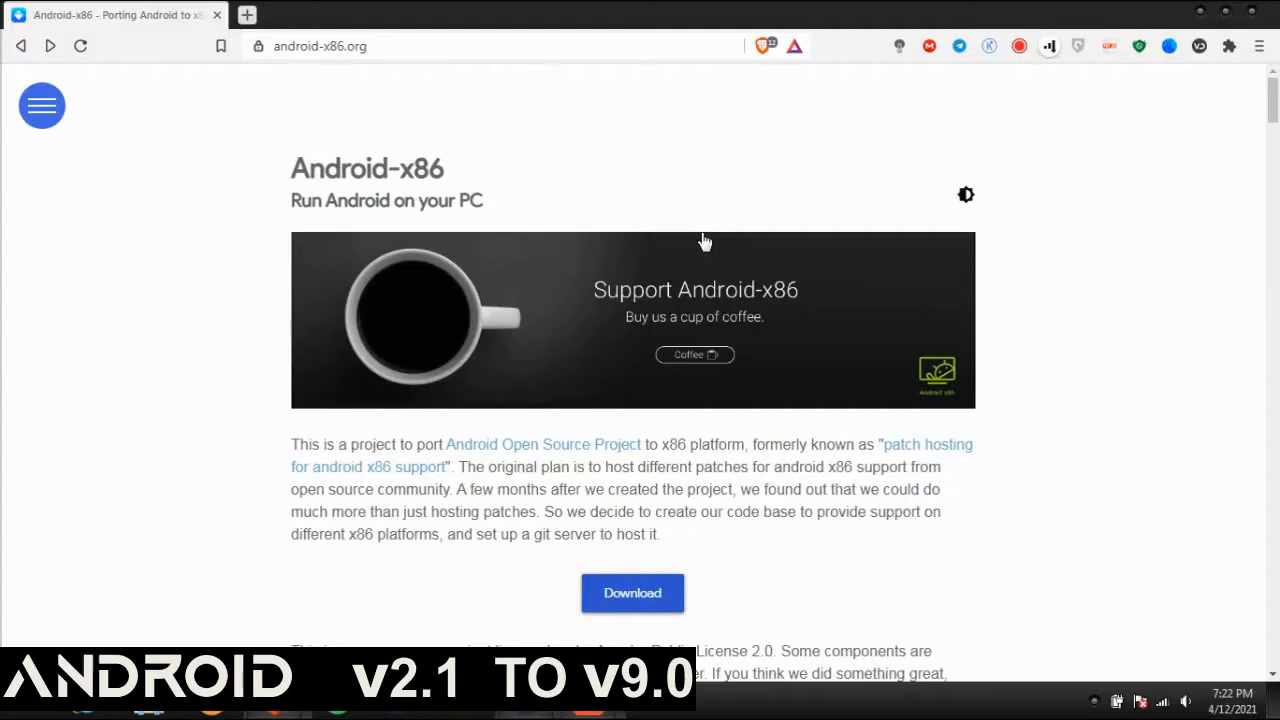
pyautogui.moveTo(674, 270)
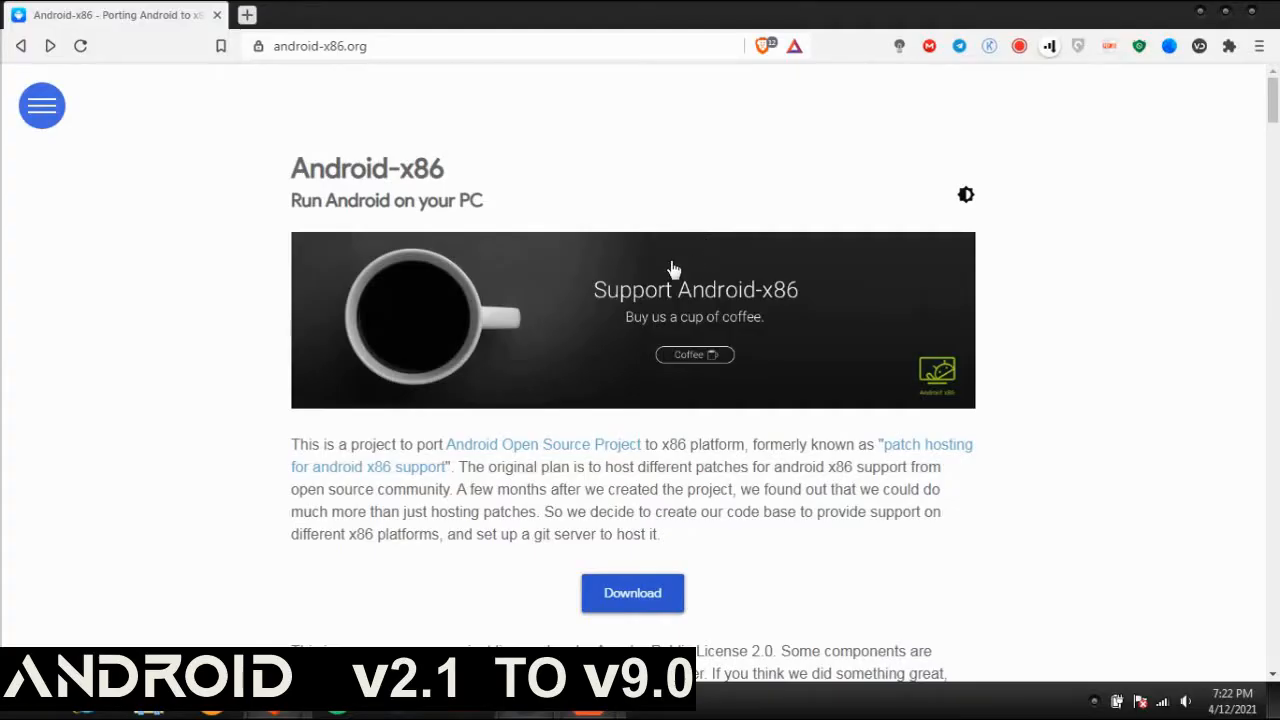
pyautogui.moveTo(1108, 289)
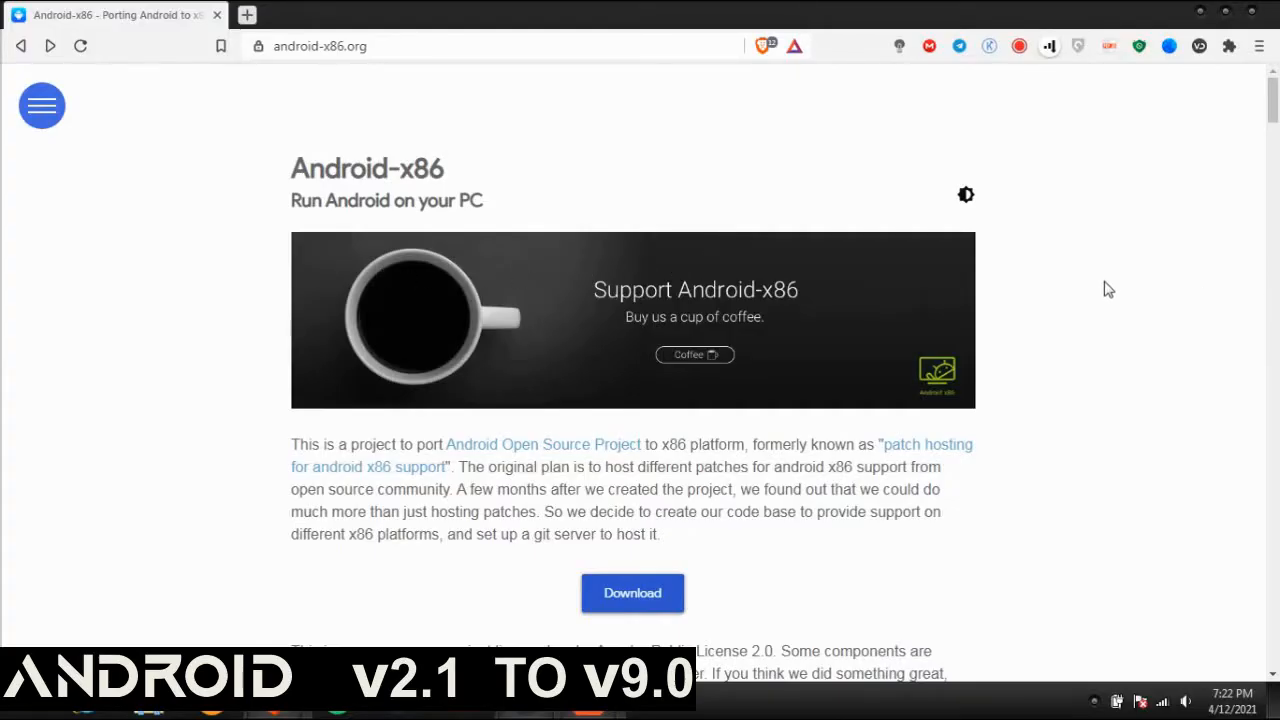
# Scroll to What's New on android-x86.org and follow the More... link.
pyautogui.scroll(-3)
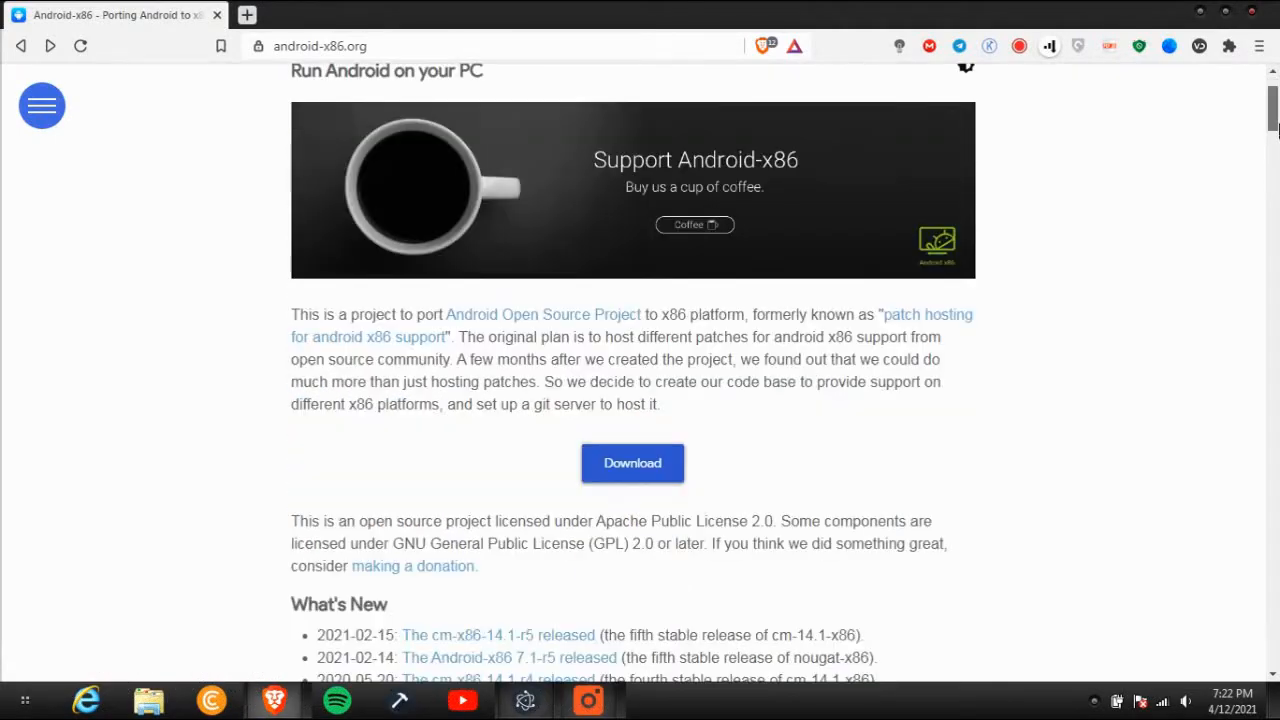
pyautogui.scroll(-3)
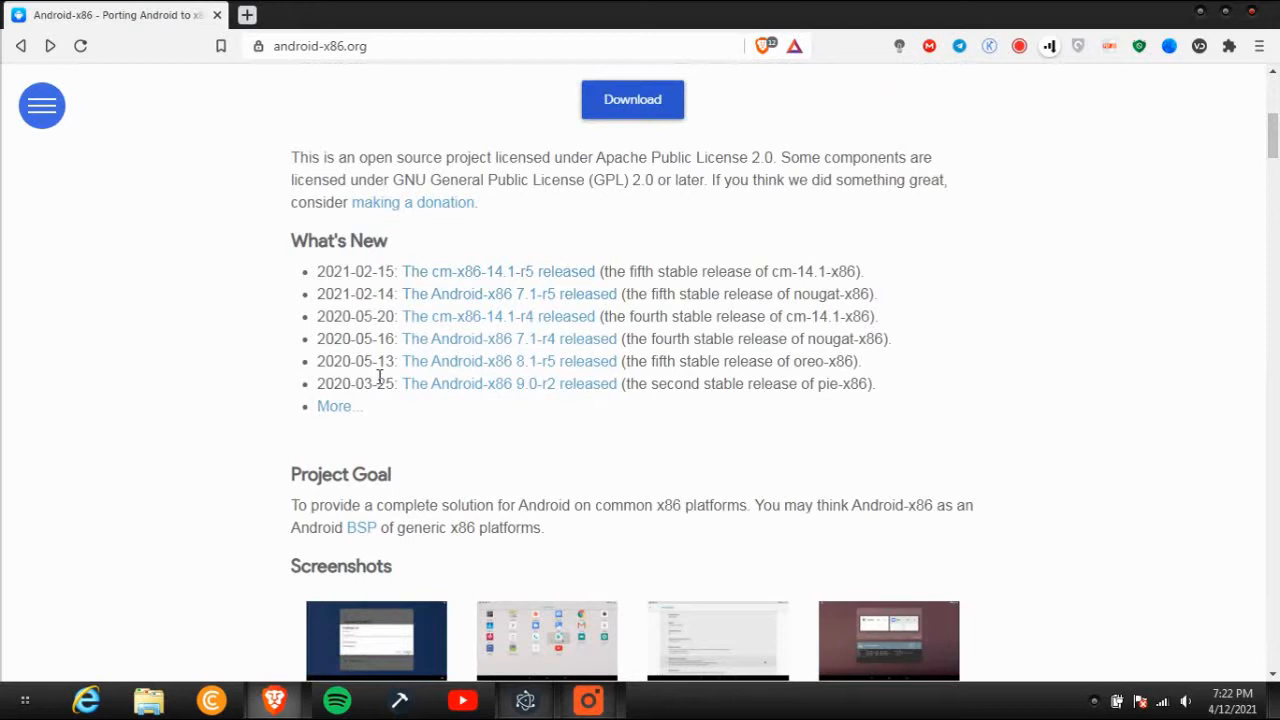
pyautogui.moveTo(595, 253)
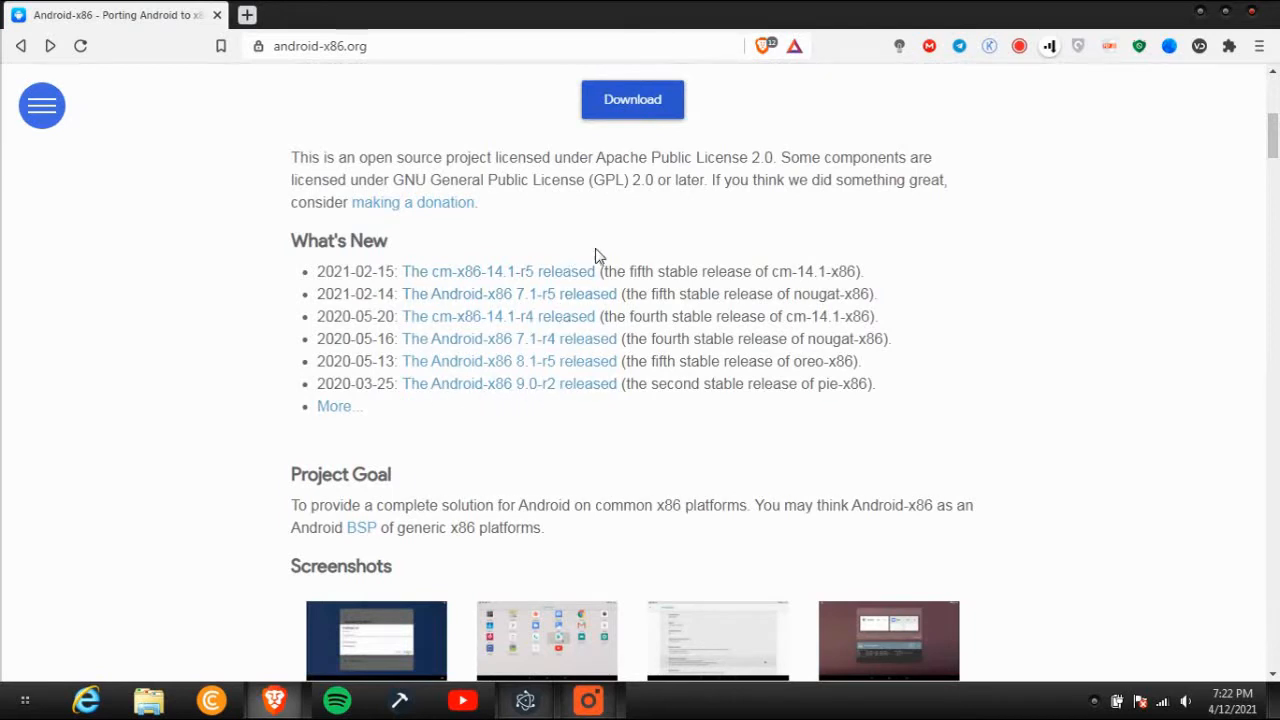
pyautogui.click(334, 406)
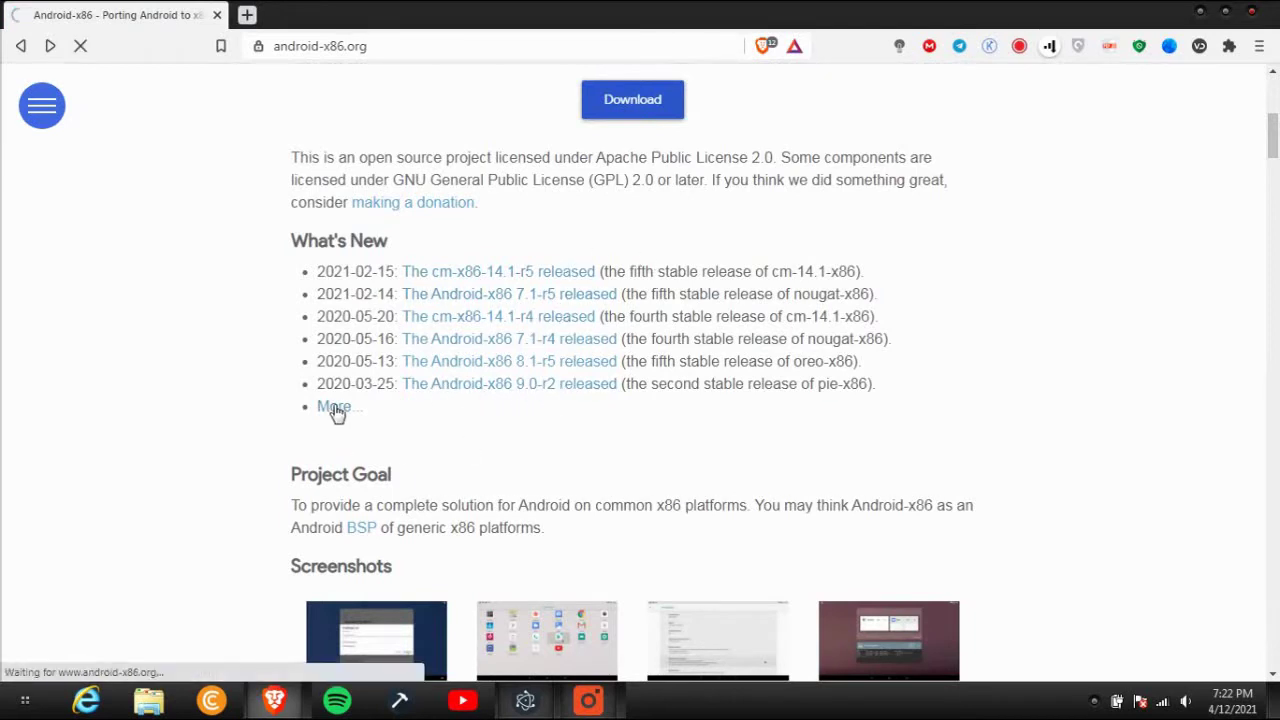
pyautogui.click(334, 406)
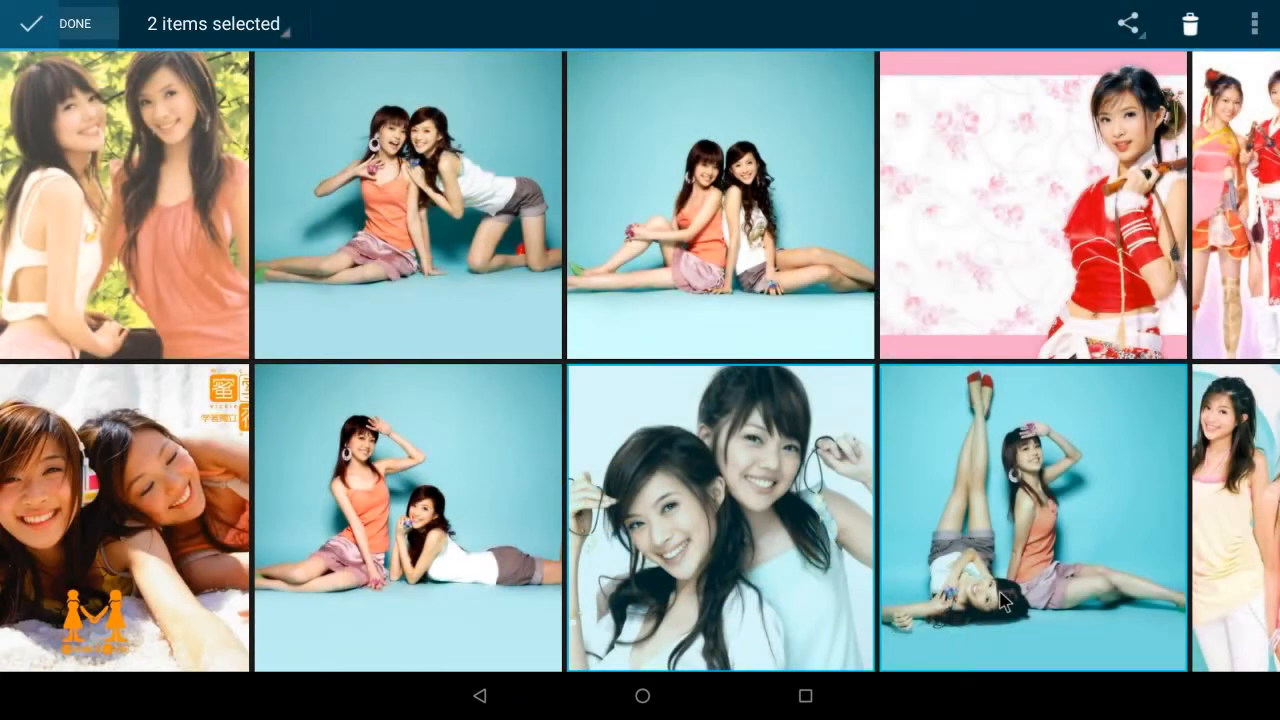
# Exit the Gallery to the home screen using the navigation bar's Home button.
pyautogui.click(642, 696)
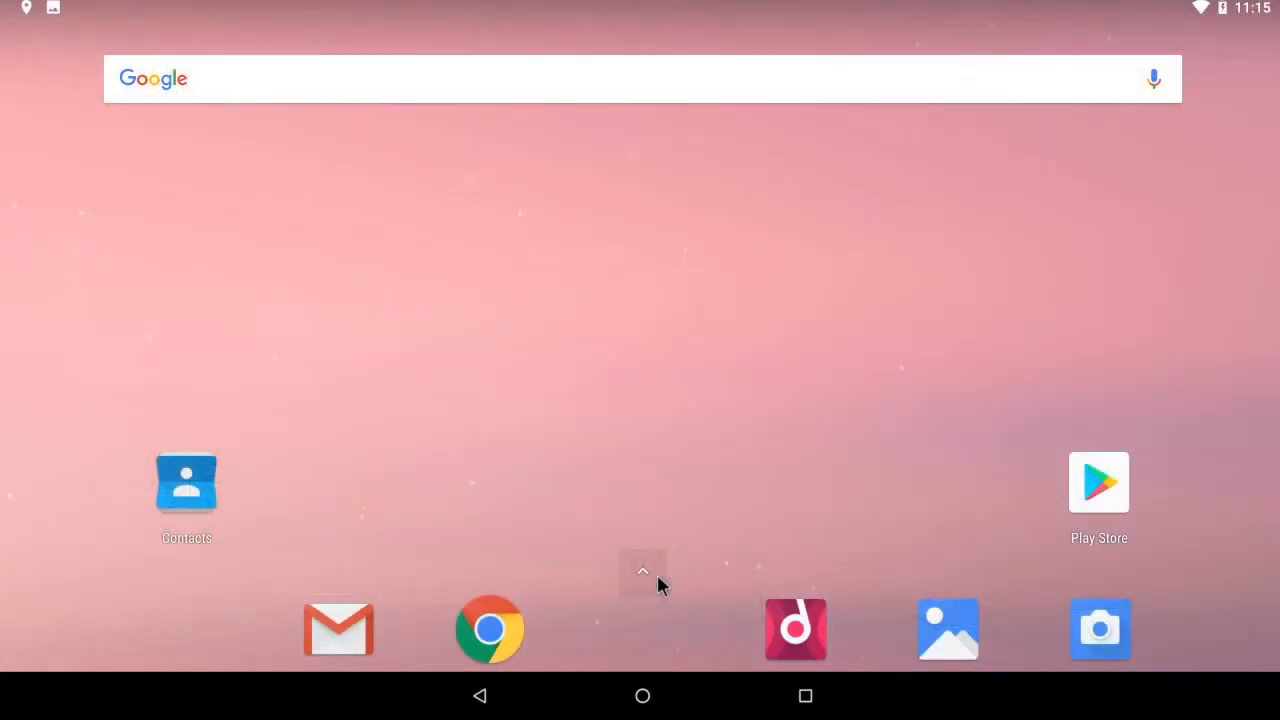